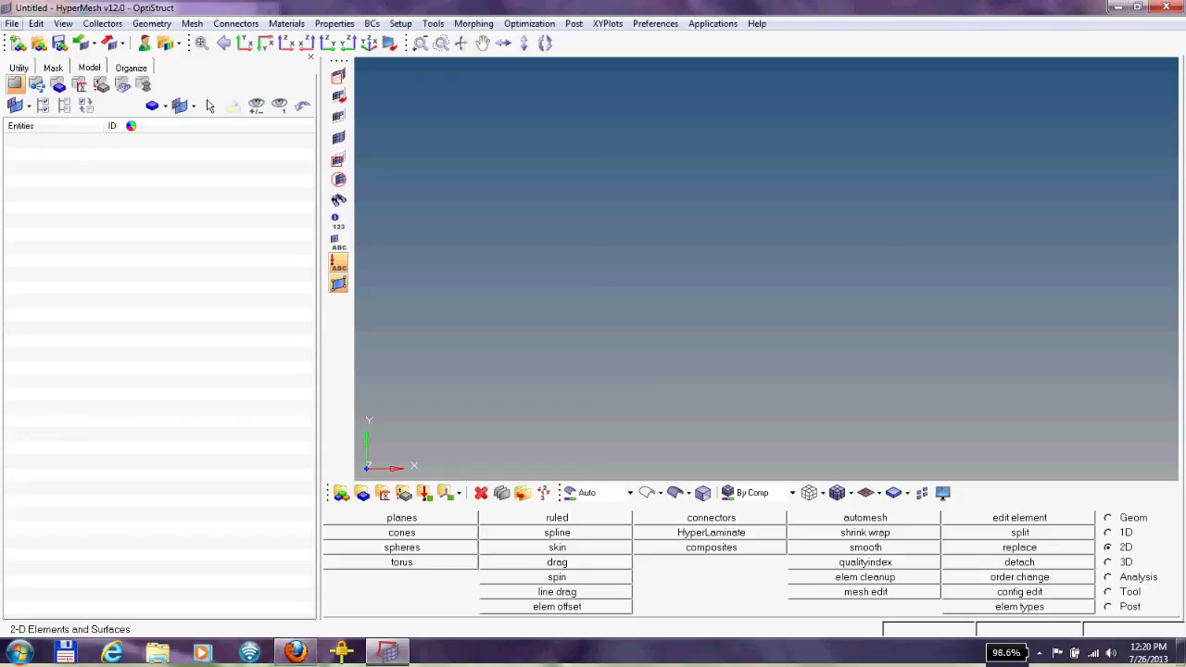
- Open Ship_Hull_DemoMESH.hm from the T&T folder on the Desktop
left_click(14, 22)
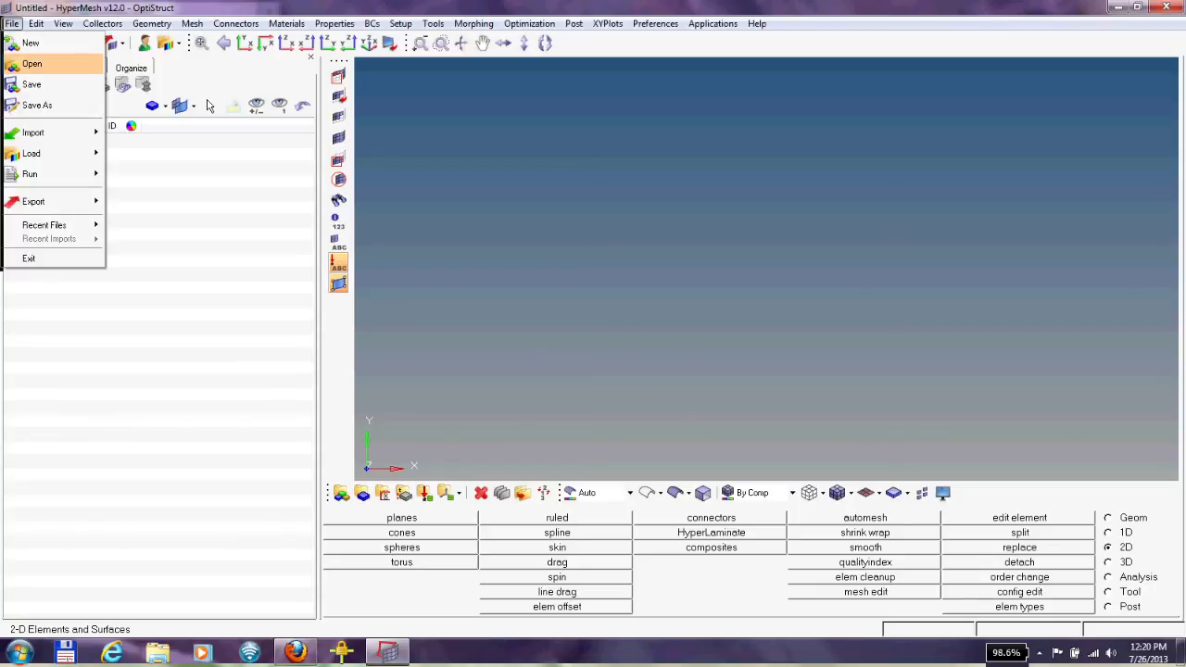
left_click(36, 63)
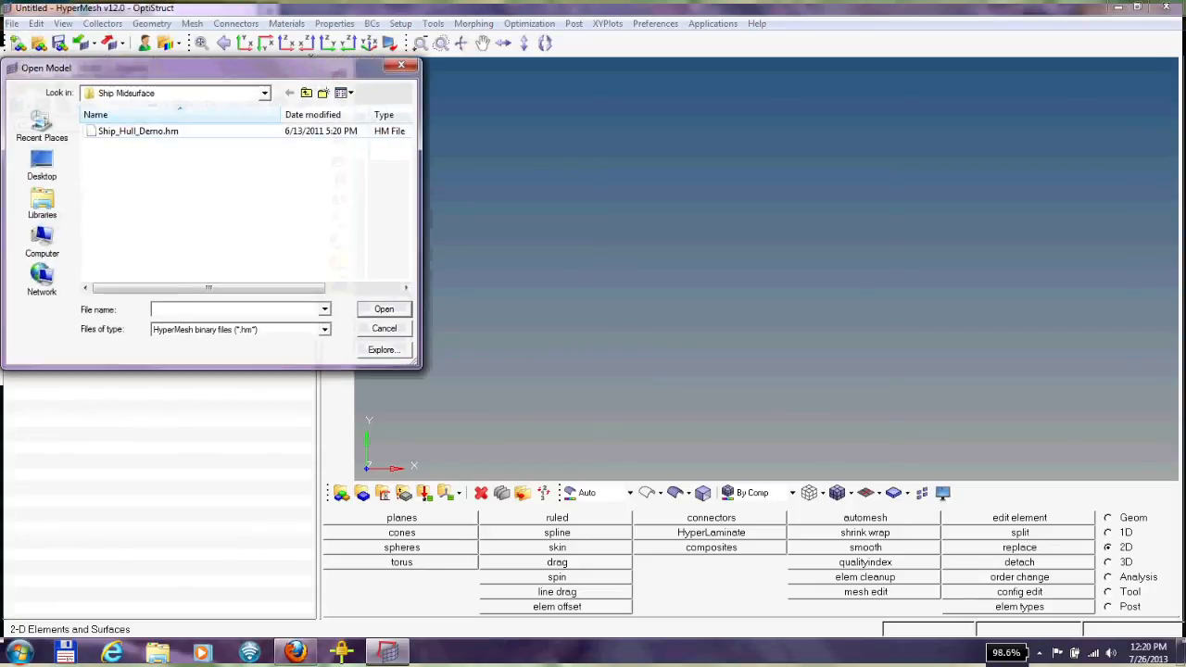
left_click(256, 93)
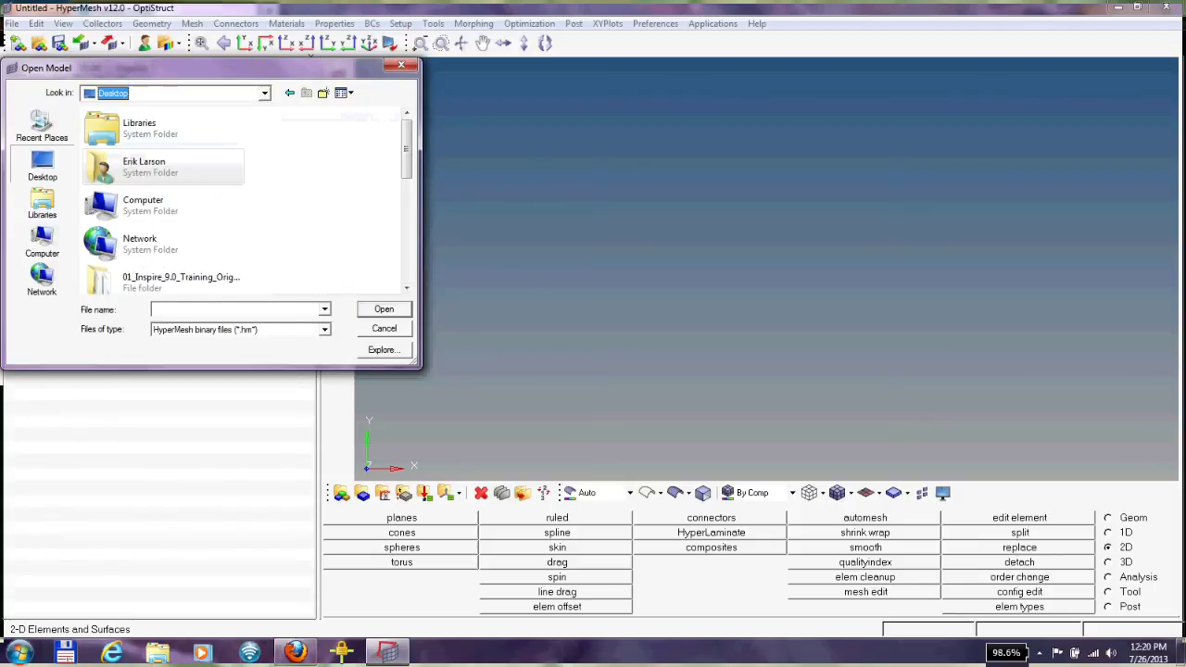
scroll("down", 3)
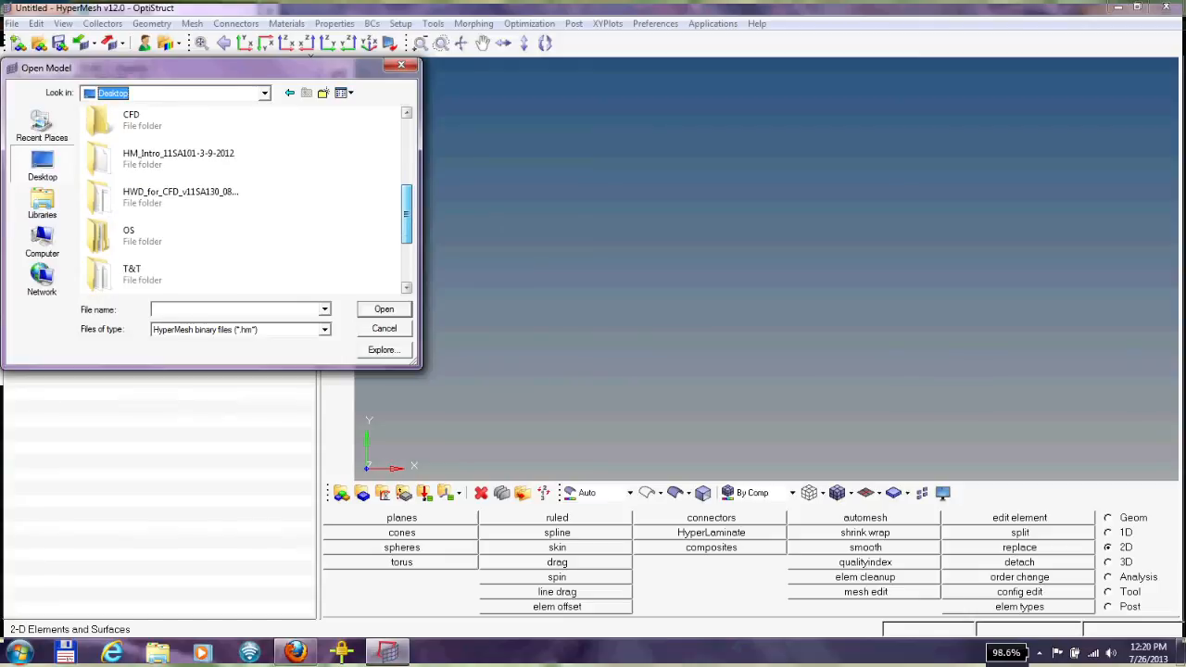
scroll("down", 3)
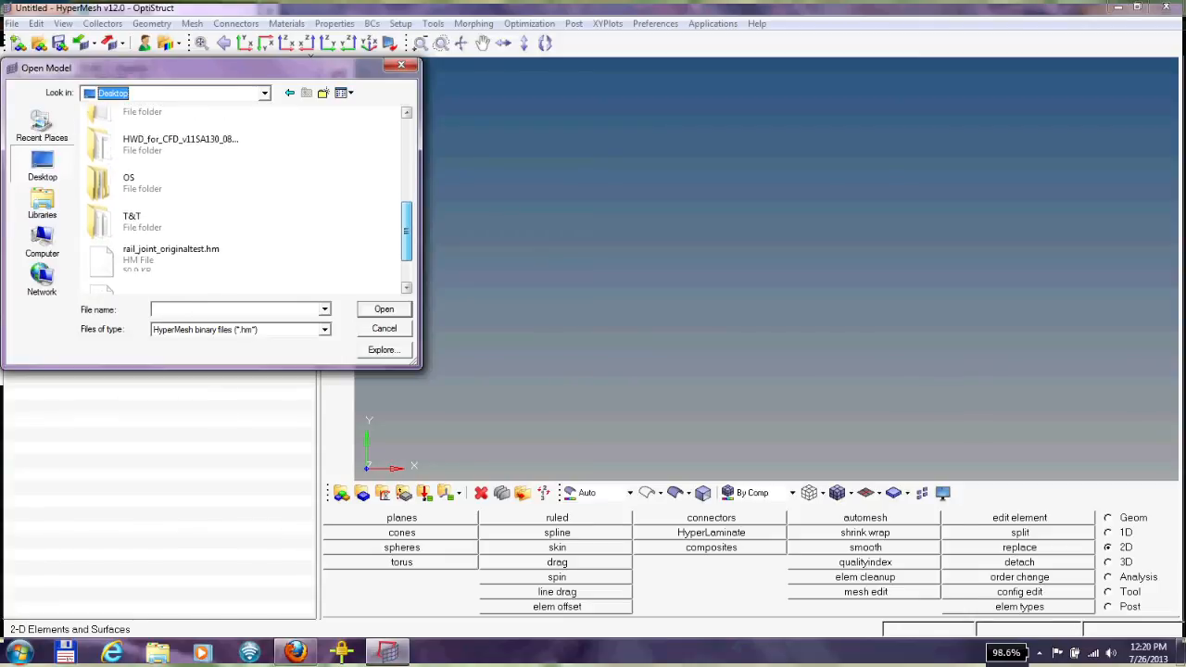
double_click(132, 221)
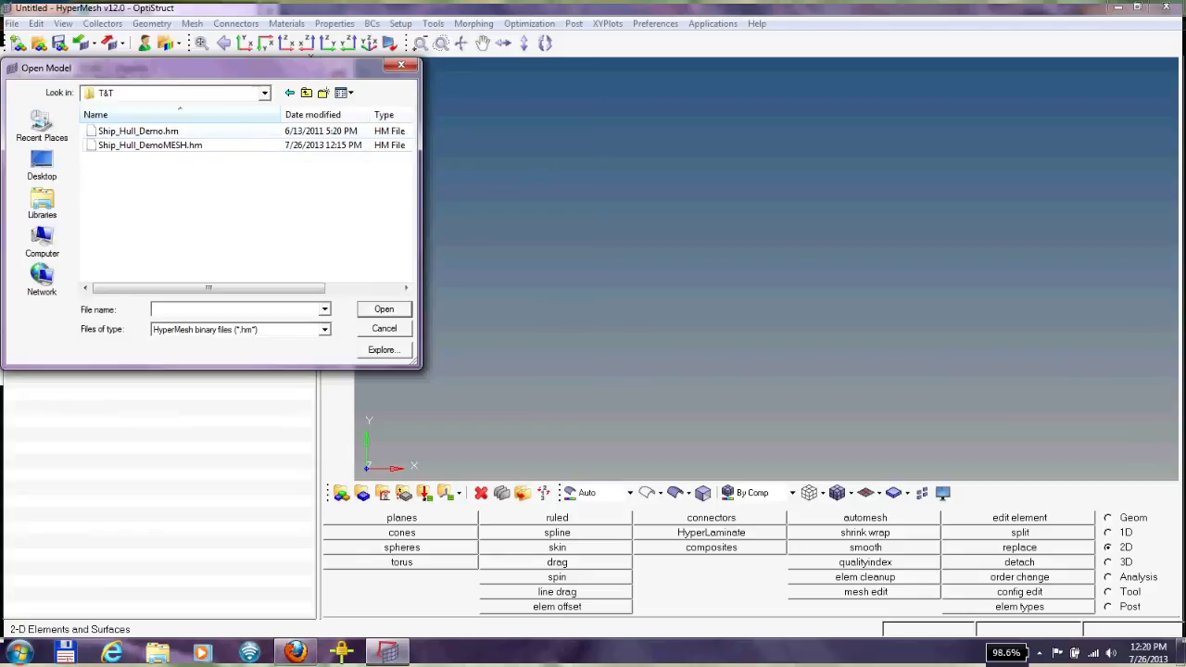
double_click(150, 144)
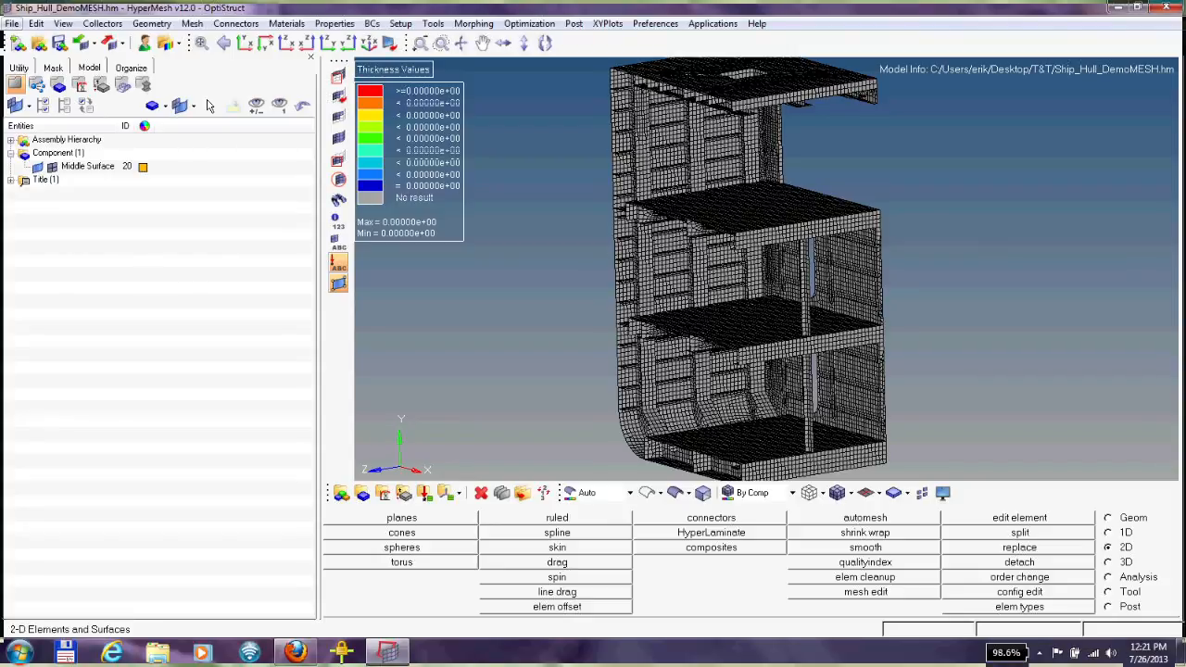
- Import the solid hull model file alongside the existing mid-surface mesh
left_click(14, 22)
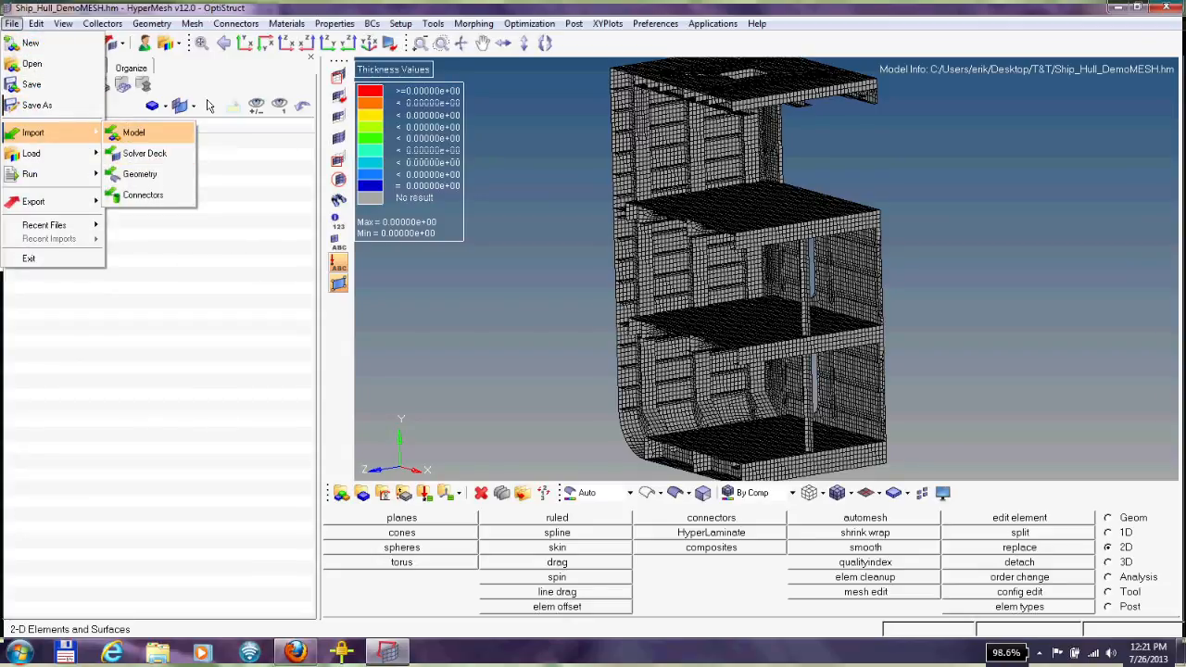
left_click(133, 131)
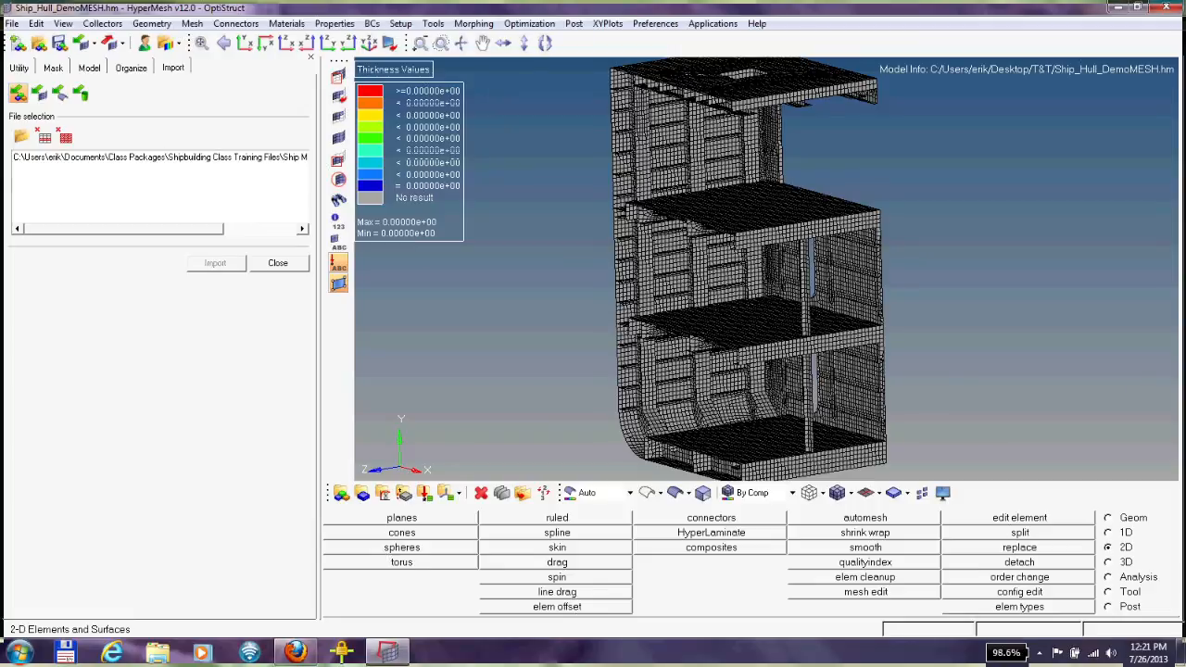
left_click(215, 263)
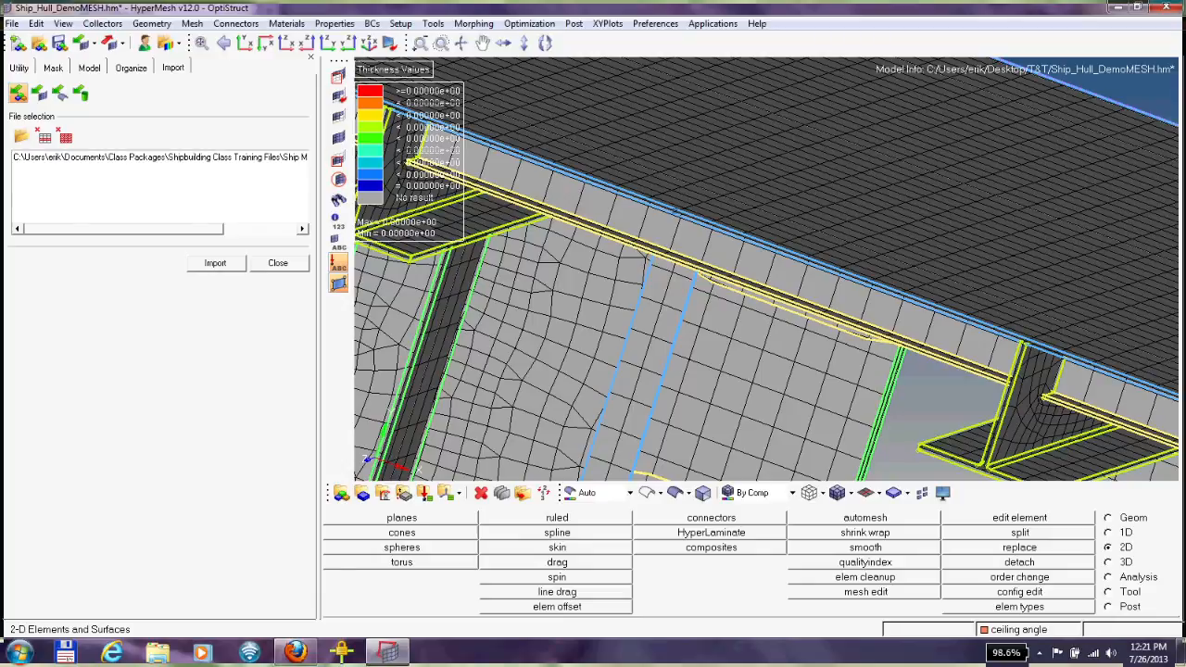
- Start the Midmesh Thickness tool and accept the selected shell elements
left_click(192, 22)
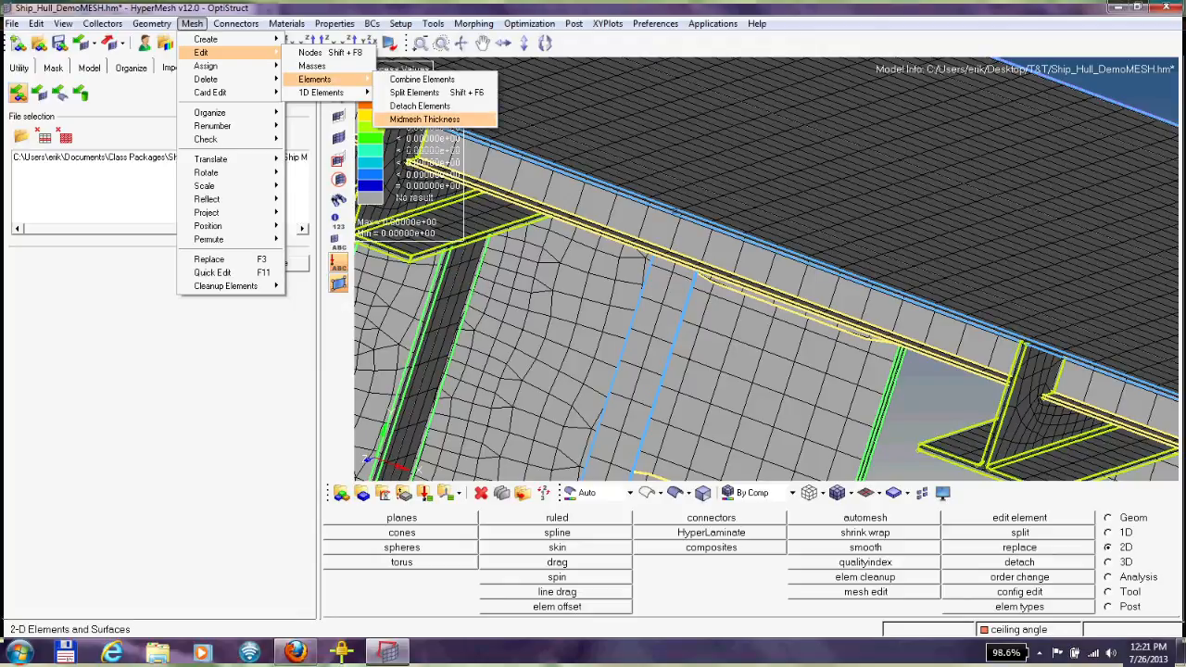
left_click(422, 118)
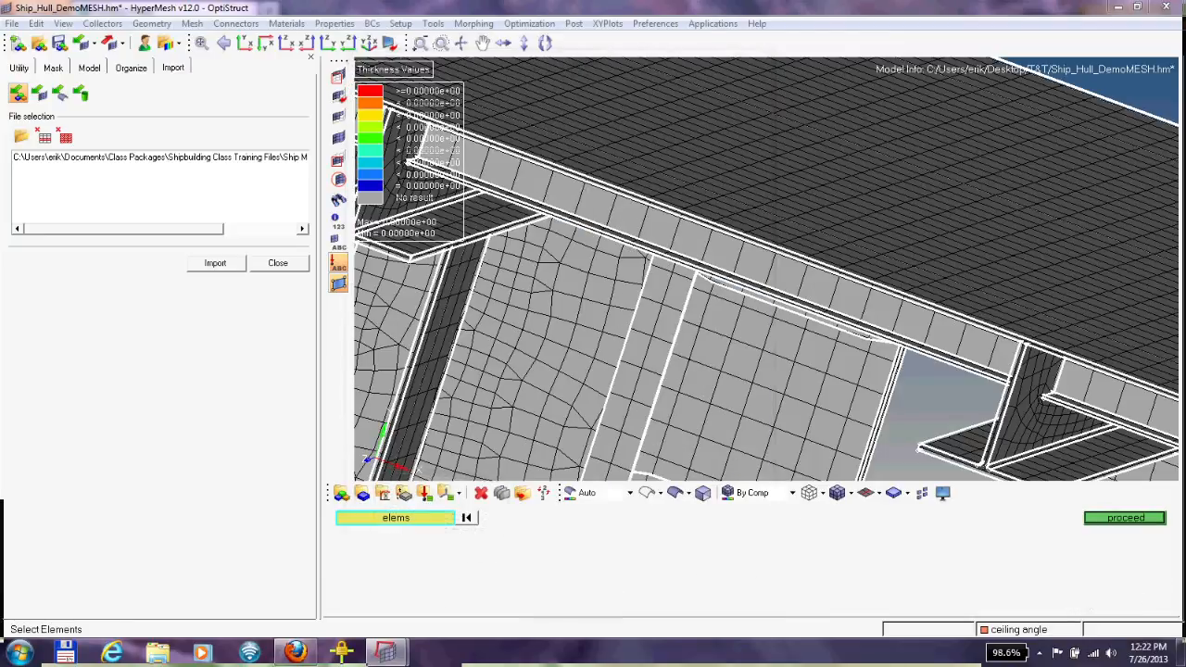
left_click(394, 519)
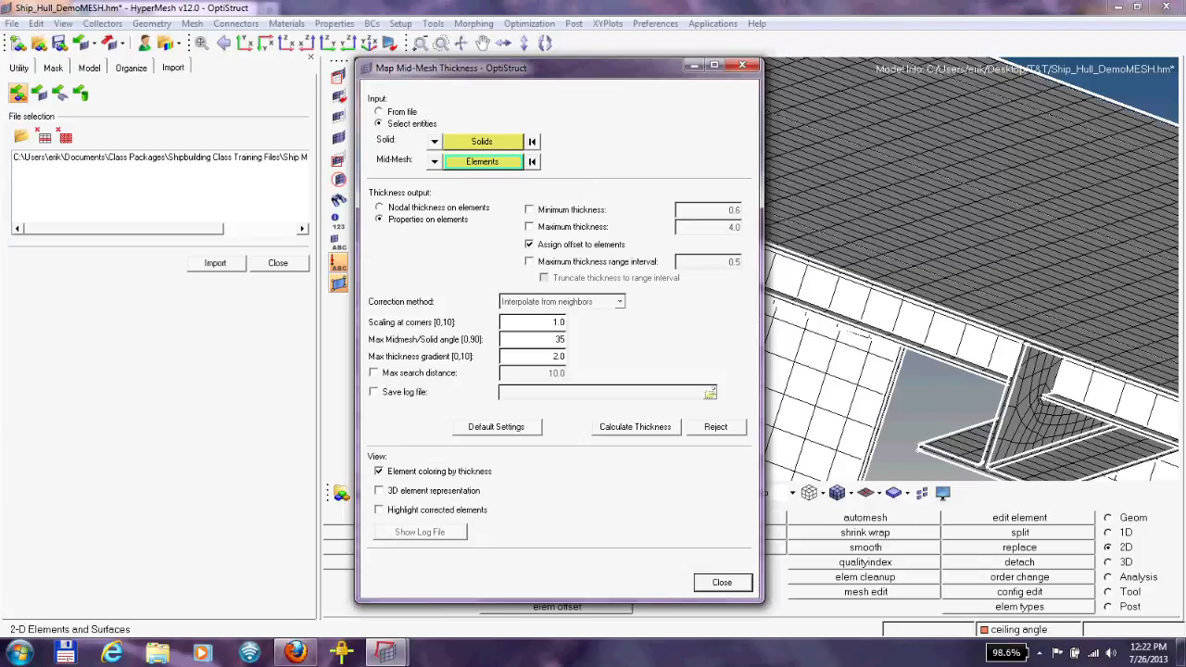
- Calculate thickness from the solids onto the mid-mesh elements as element properties, then close the dialog
left_click(635, 426)
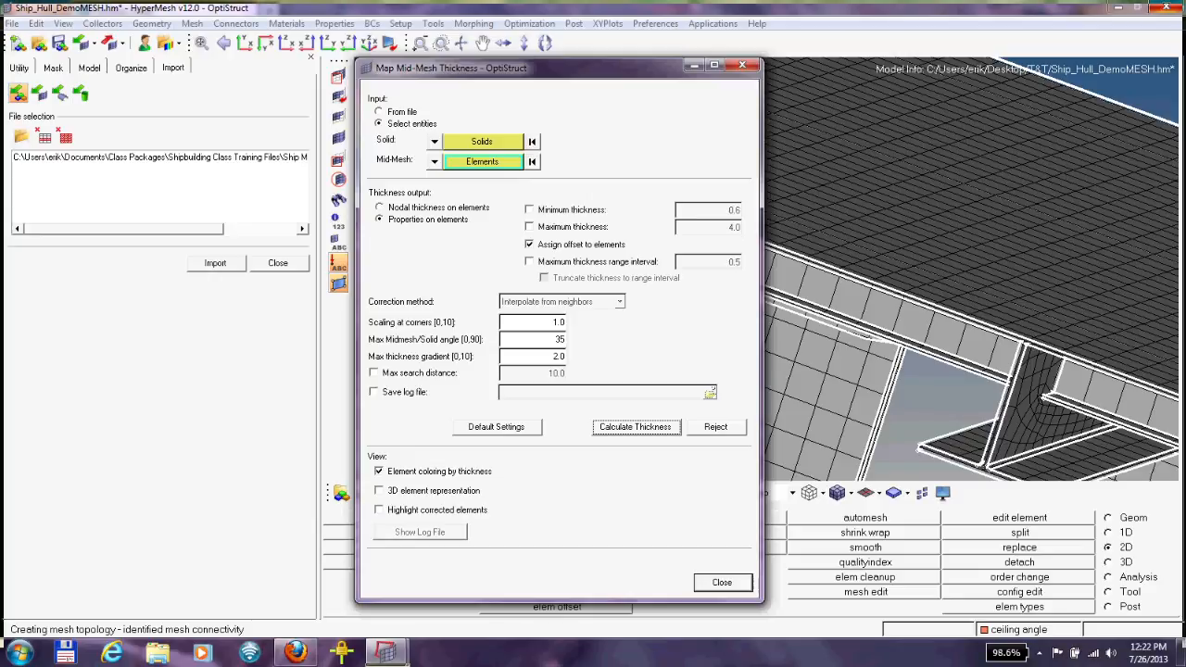
left_click(635, 426)
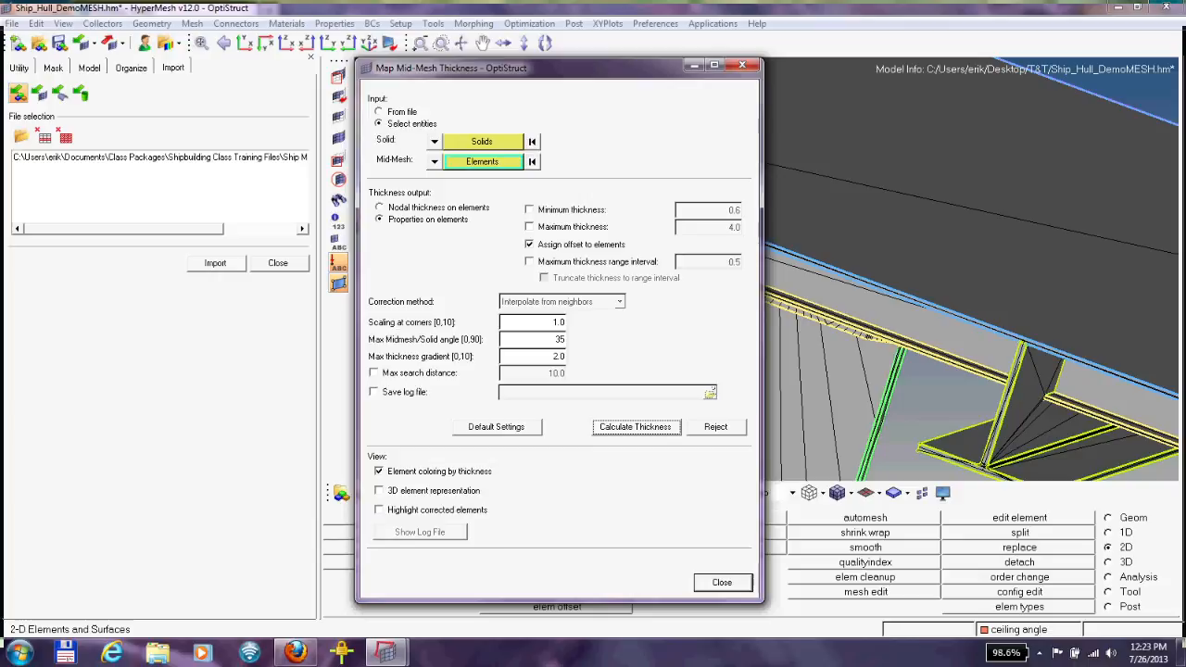
left_click(635, 426)
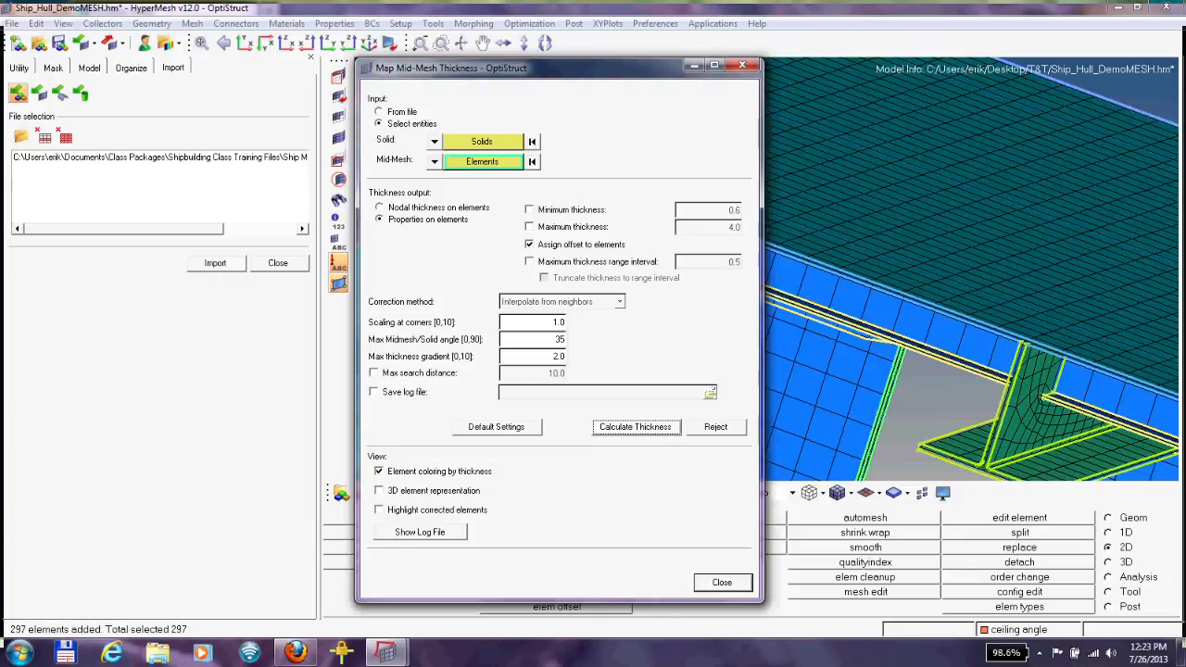
left_click(635, 426)
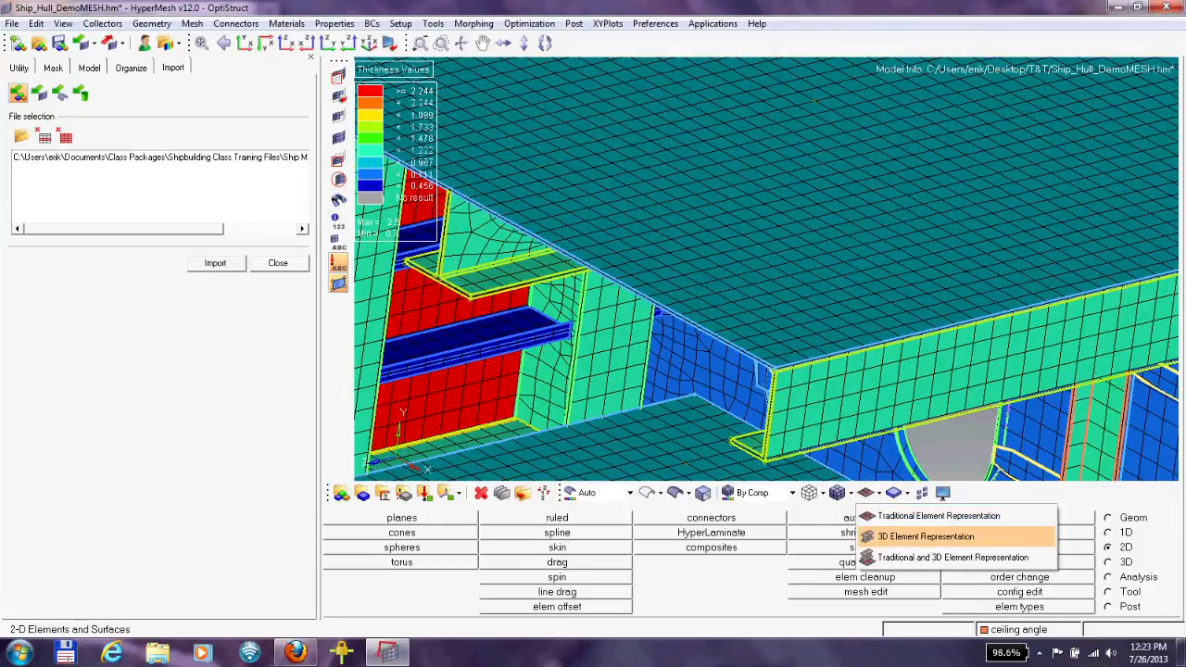
- Switch shells to 3D element representation, then clear the model to start over
left_click(919, 535)
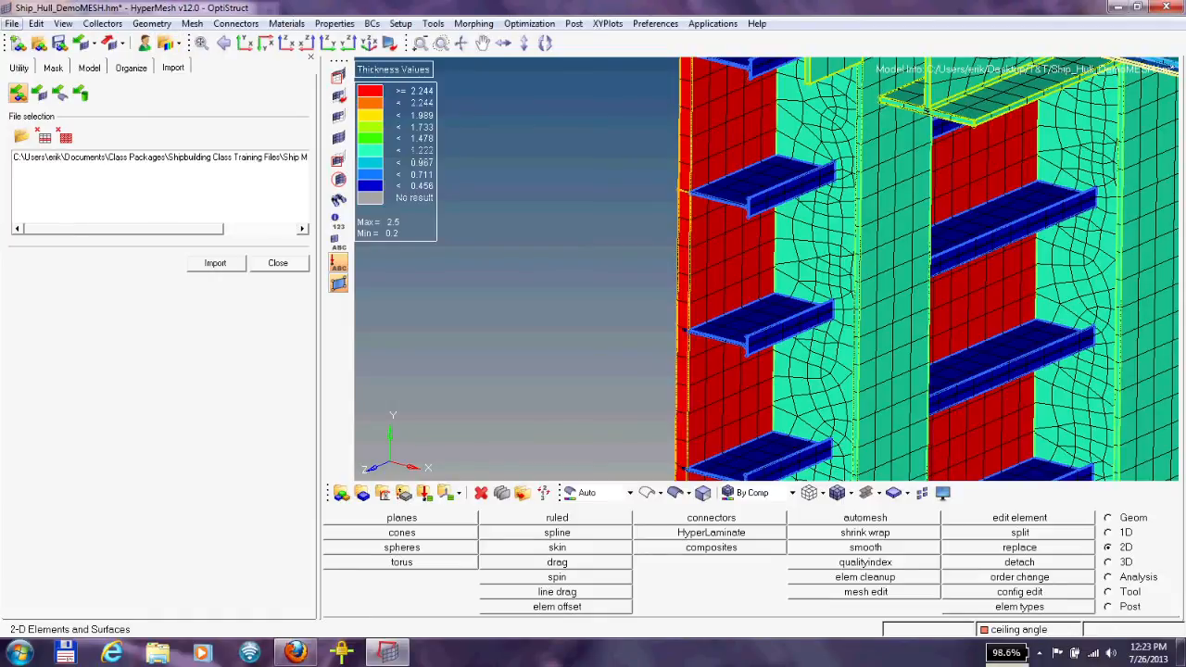
left_click(215, 263)
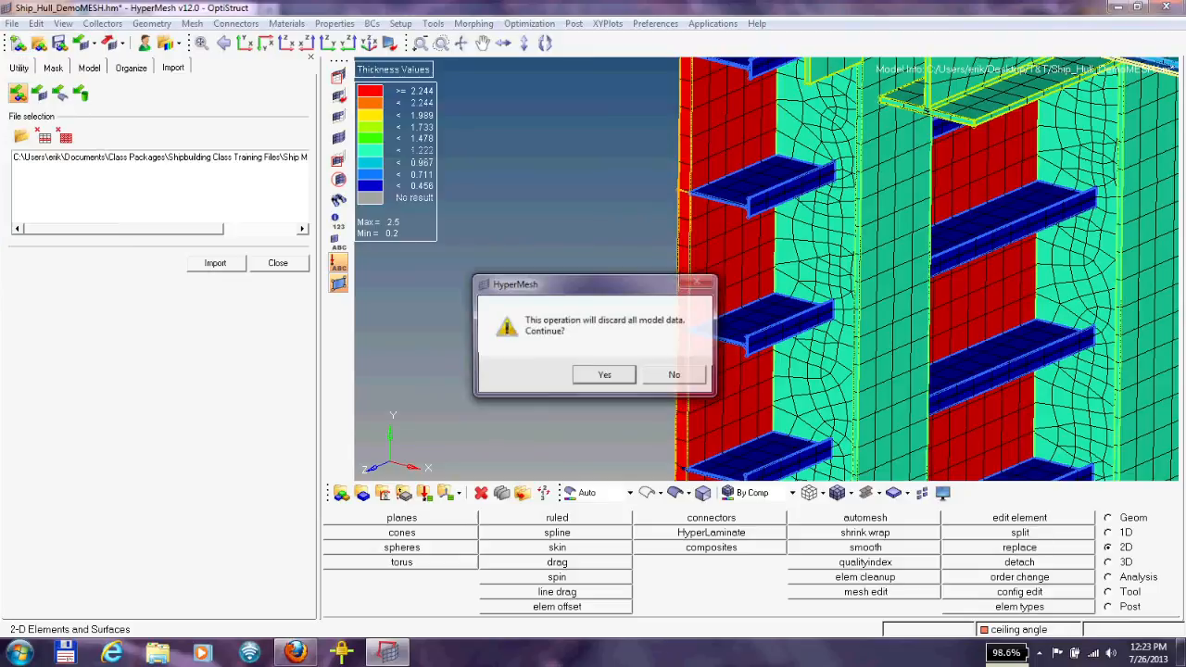
- Discard the hull data and load the midplane_meshing bracket model from the demo library
left_click(603, 374)
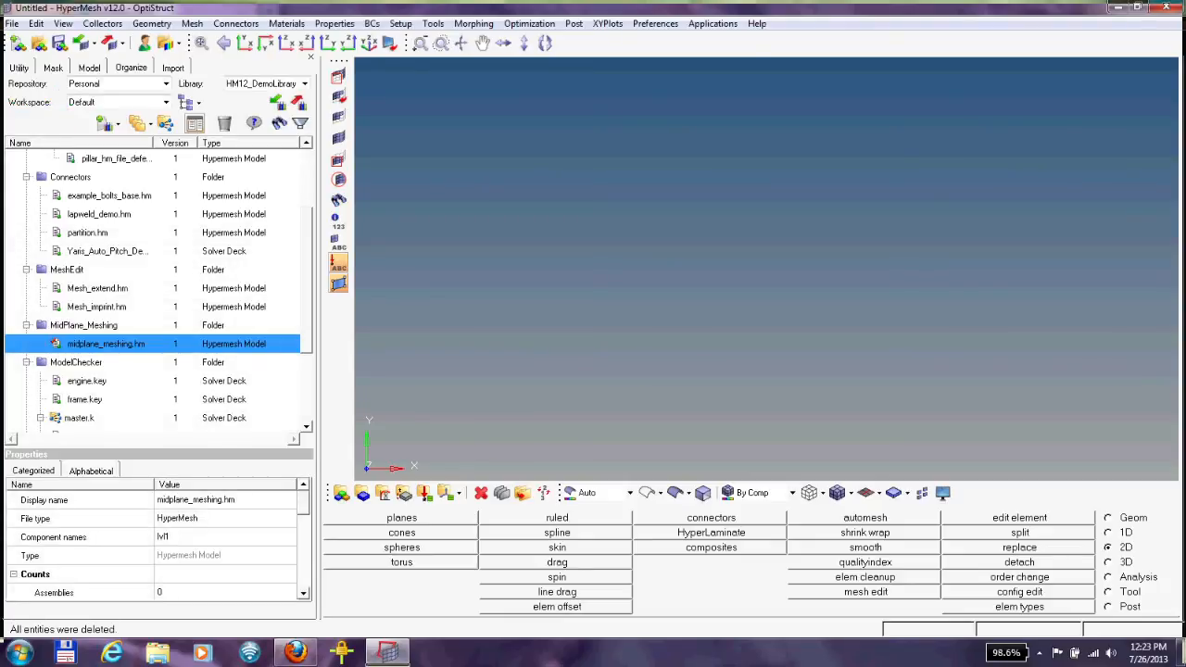
right_click(104, 342)
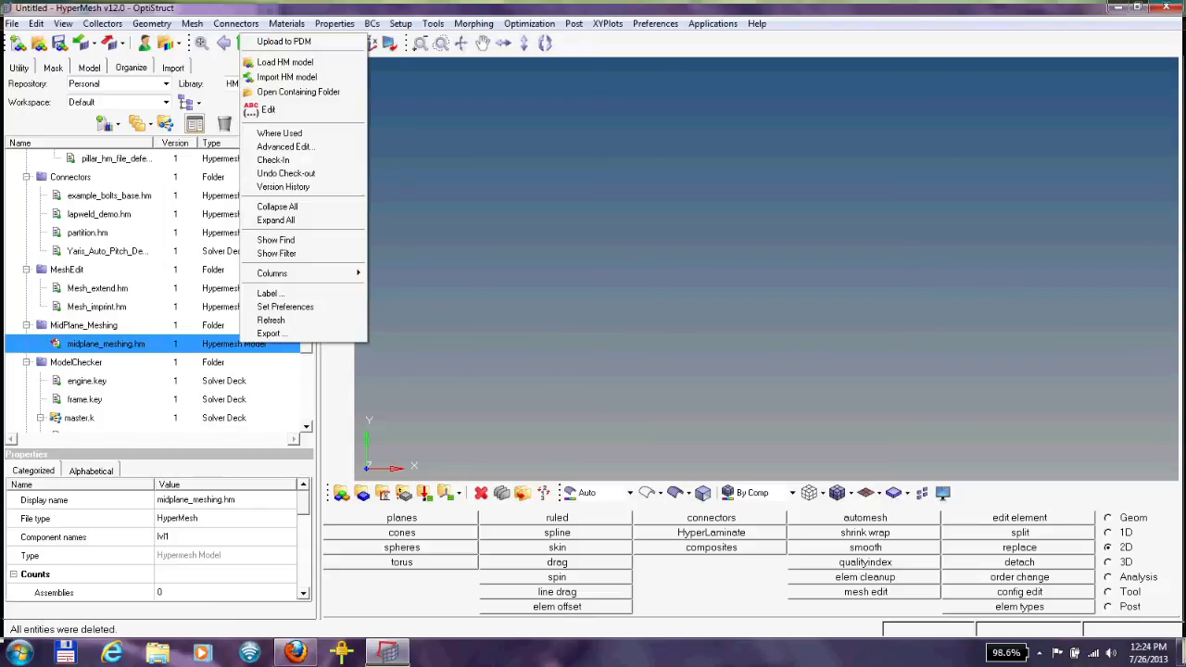
left_click(289, 63)
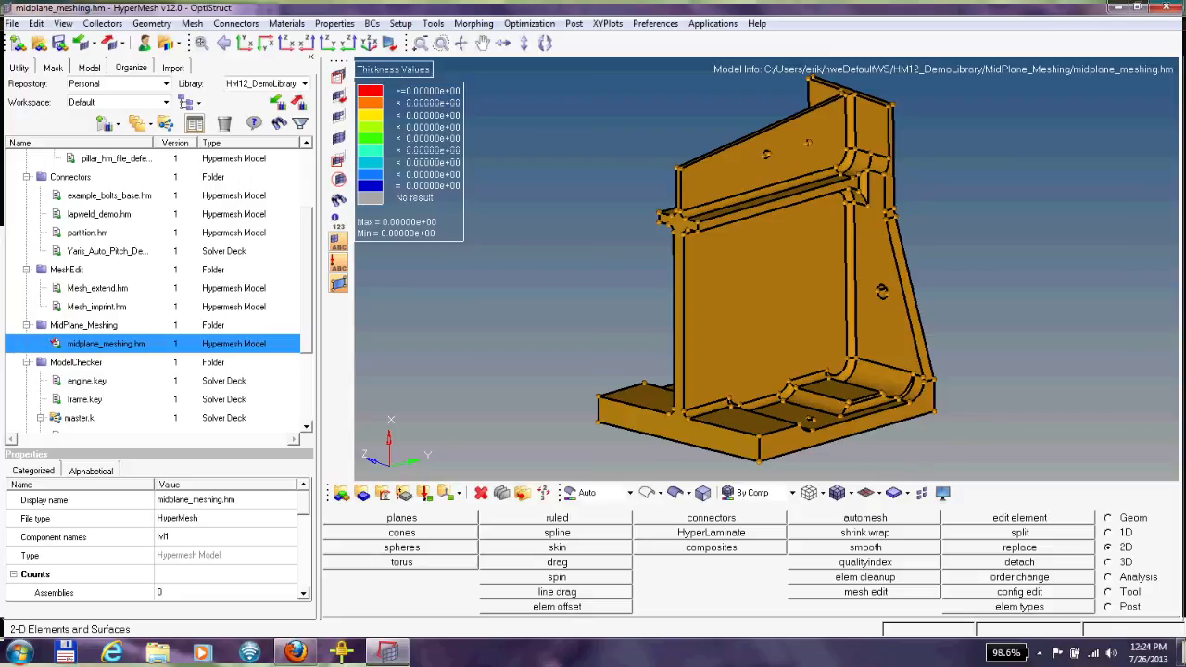
left_click(192, 22)
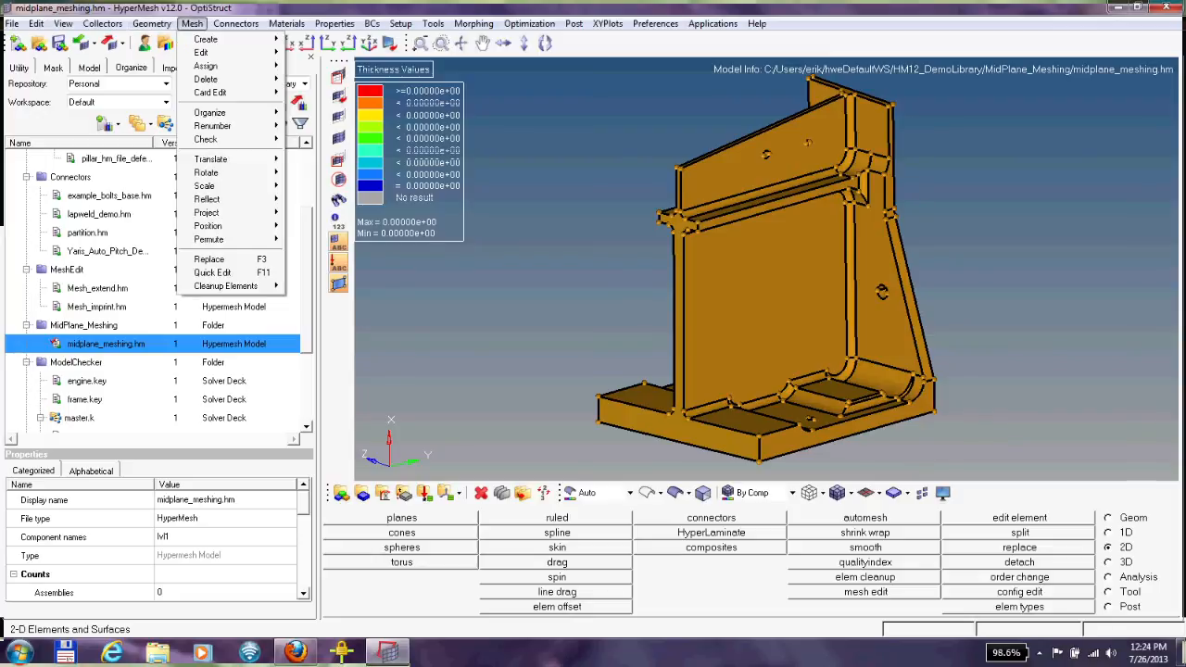
- Start Midsurface Mesh creation and bring up its process settings dialog
left_click(211, 37)
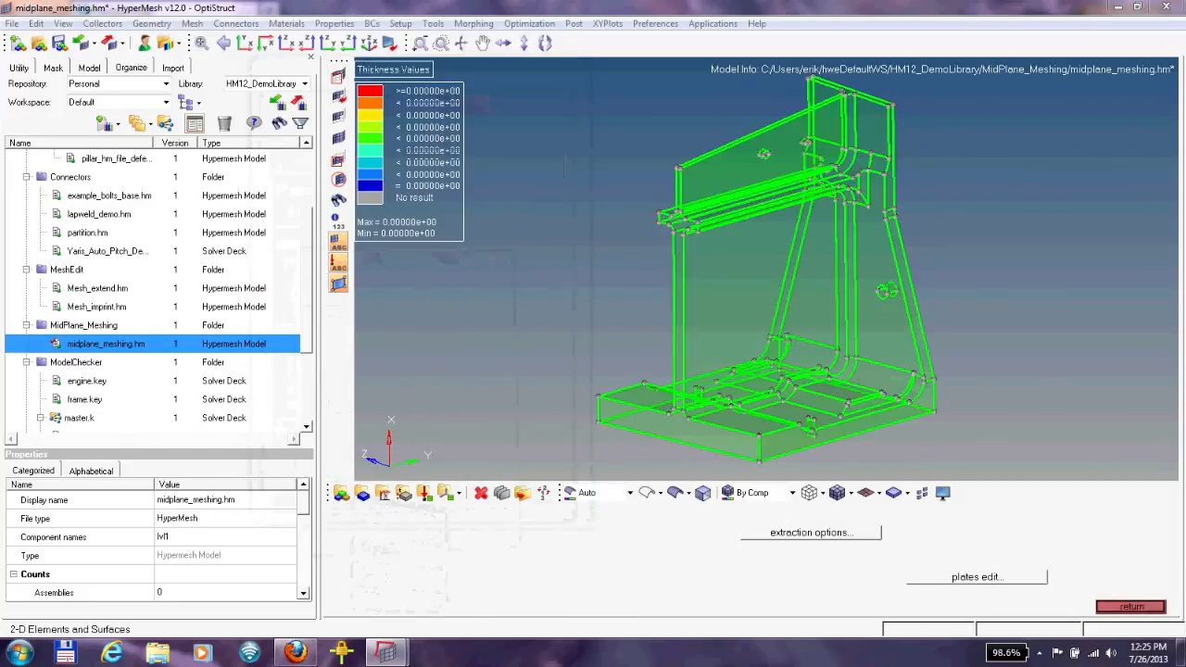
left_click(810, 531)
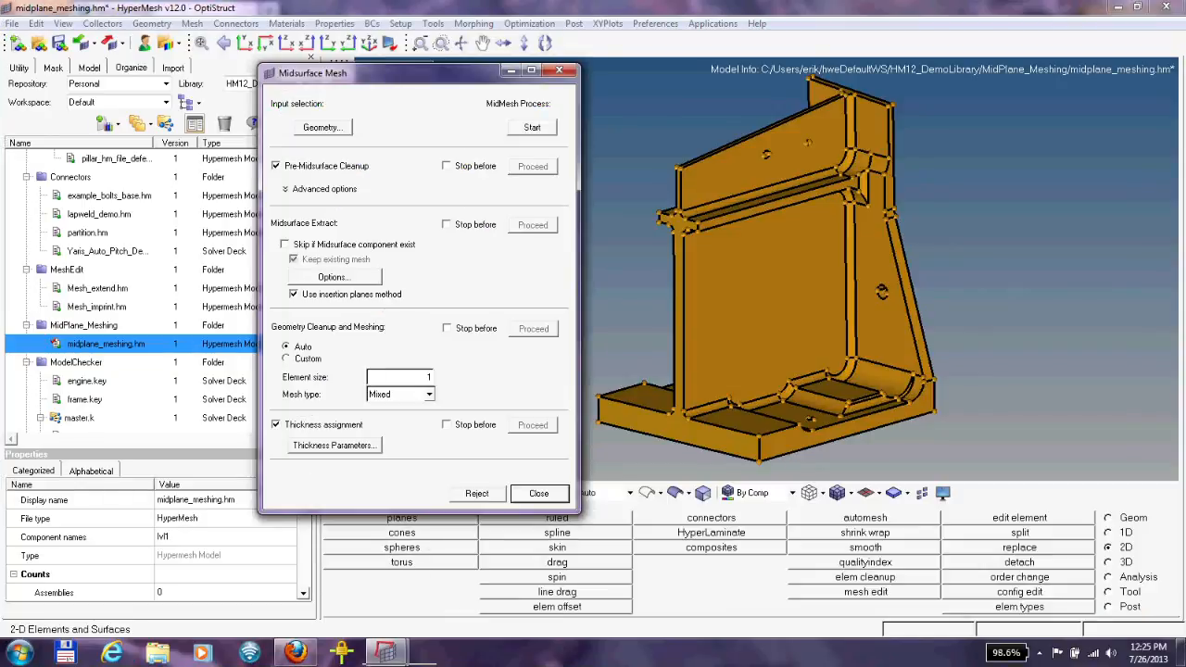
- Set element size 2 with automatic cleanup and meshing, briefly trying Custom
left_click(411, 378)
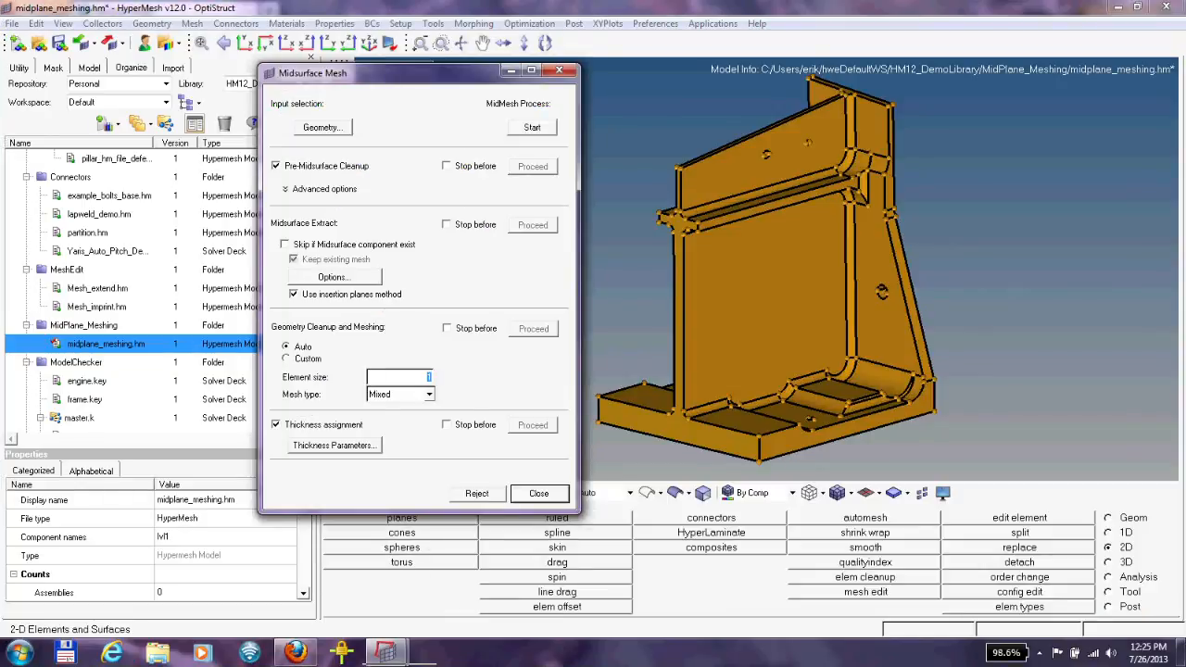
type("2")
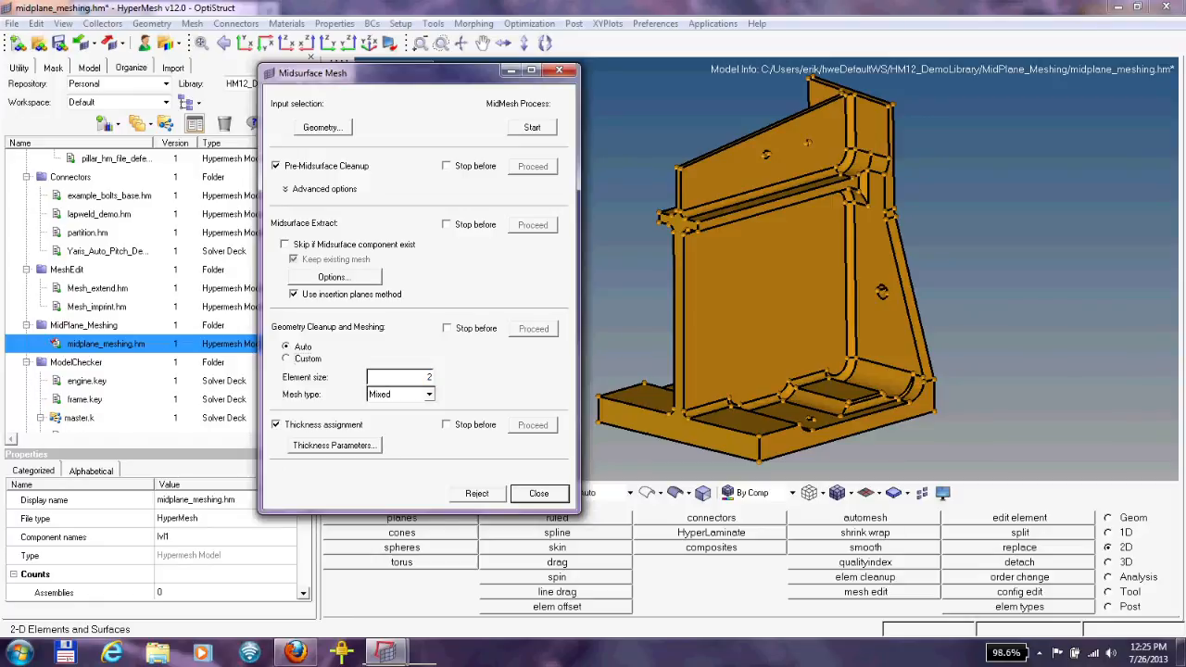
left_click(289, 360)
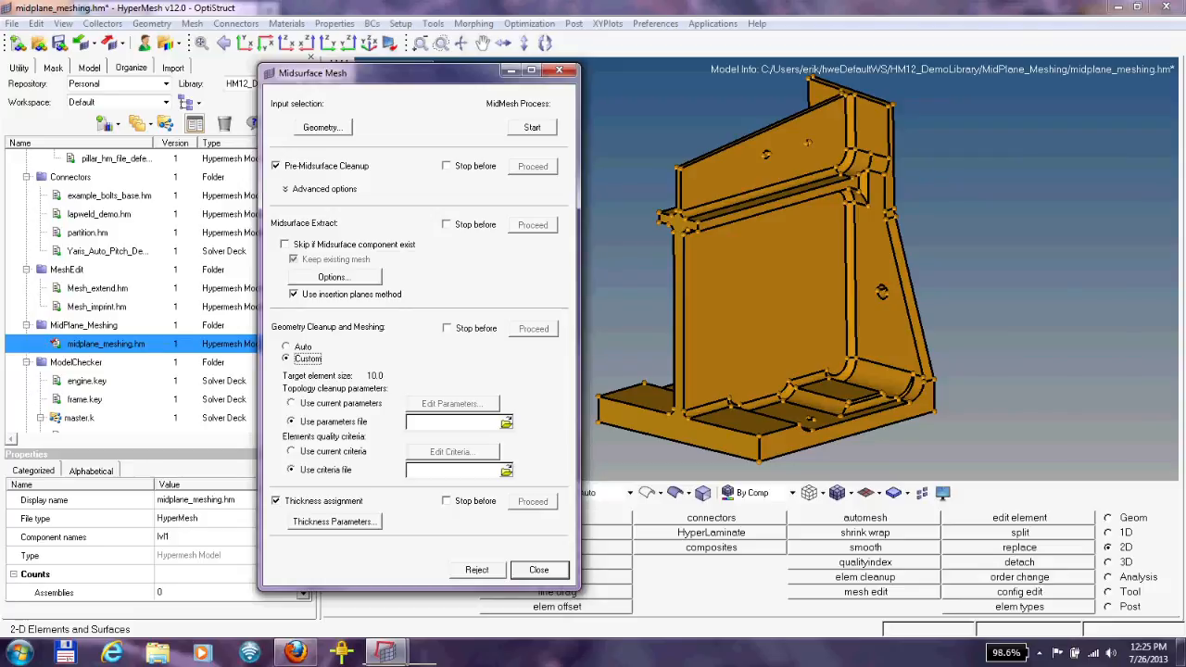
left_click(289, 346)
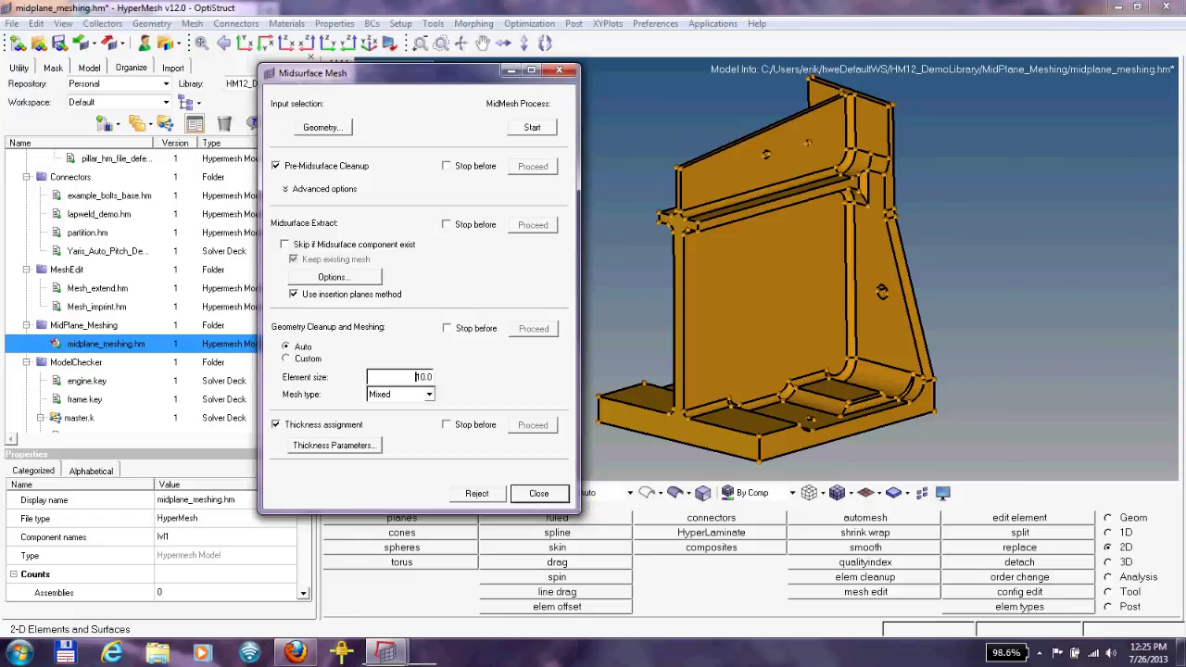
type("2")
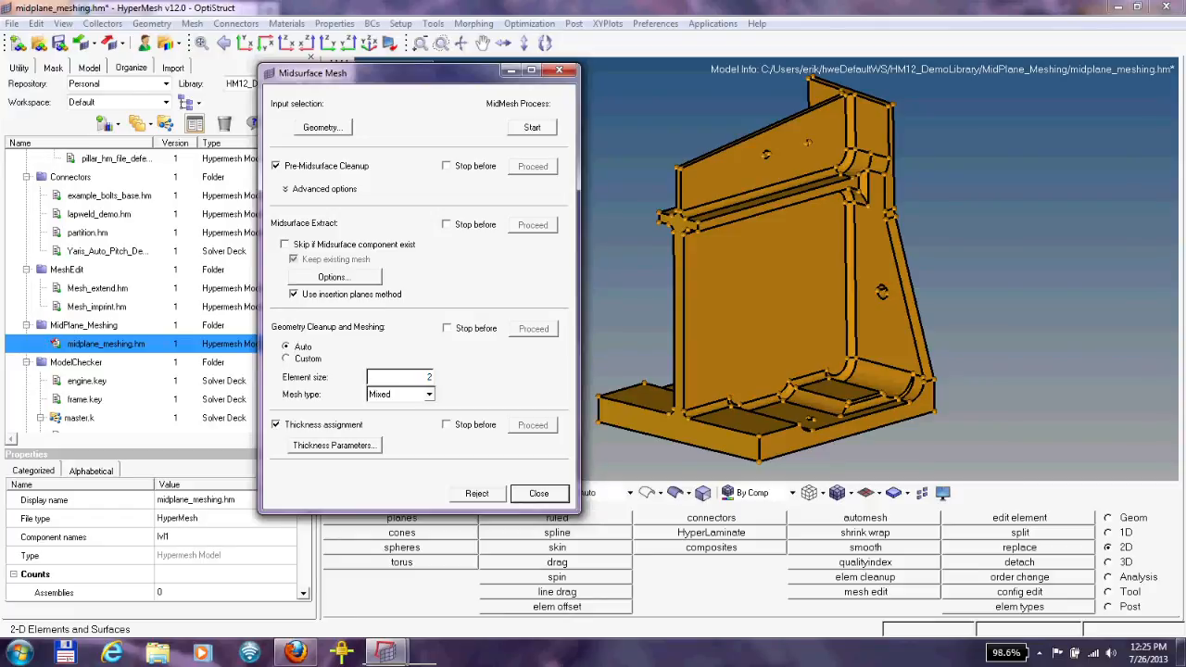
left_click(333, 444)
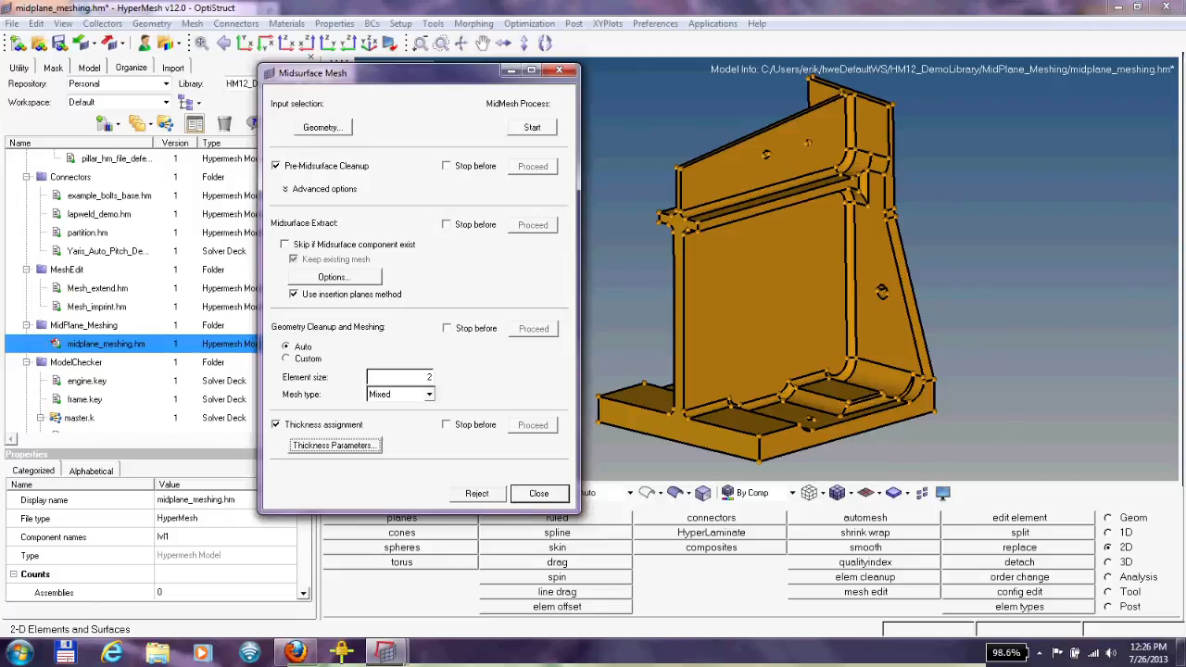
- Leave Stop before Geometry Cleanup unchecked and start the midsurface meshing process
left_click(444, 328)
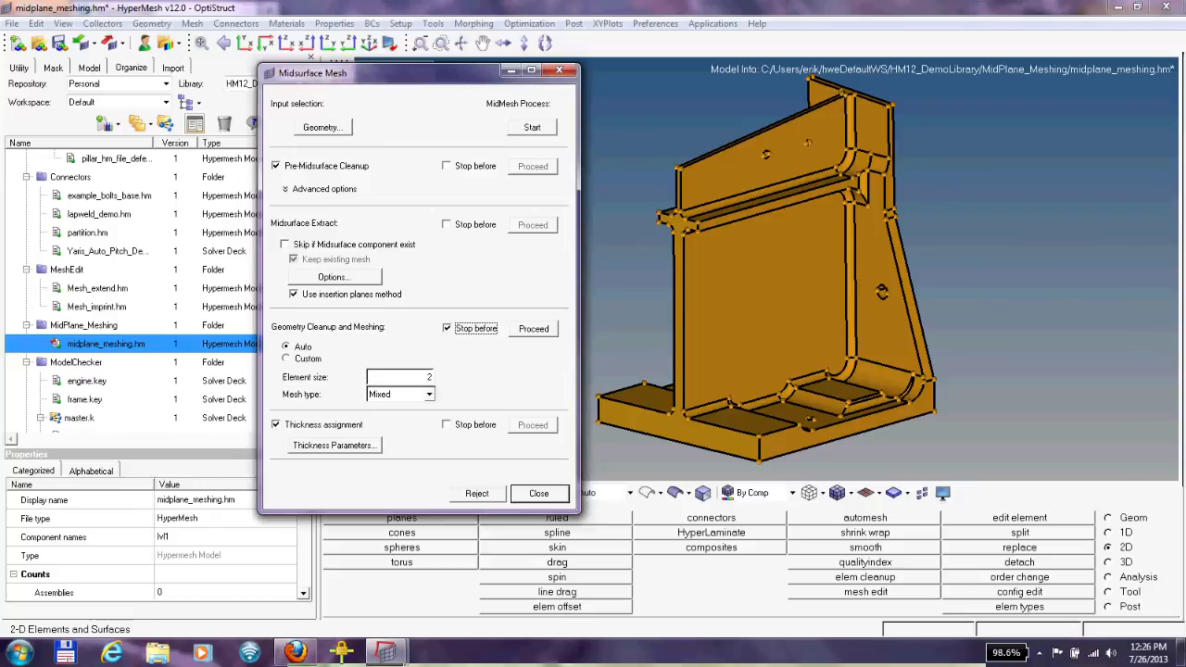
left_click(444, 328)
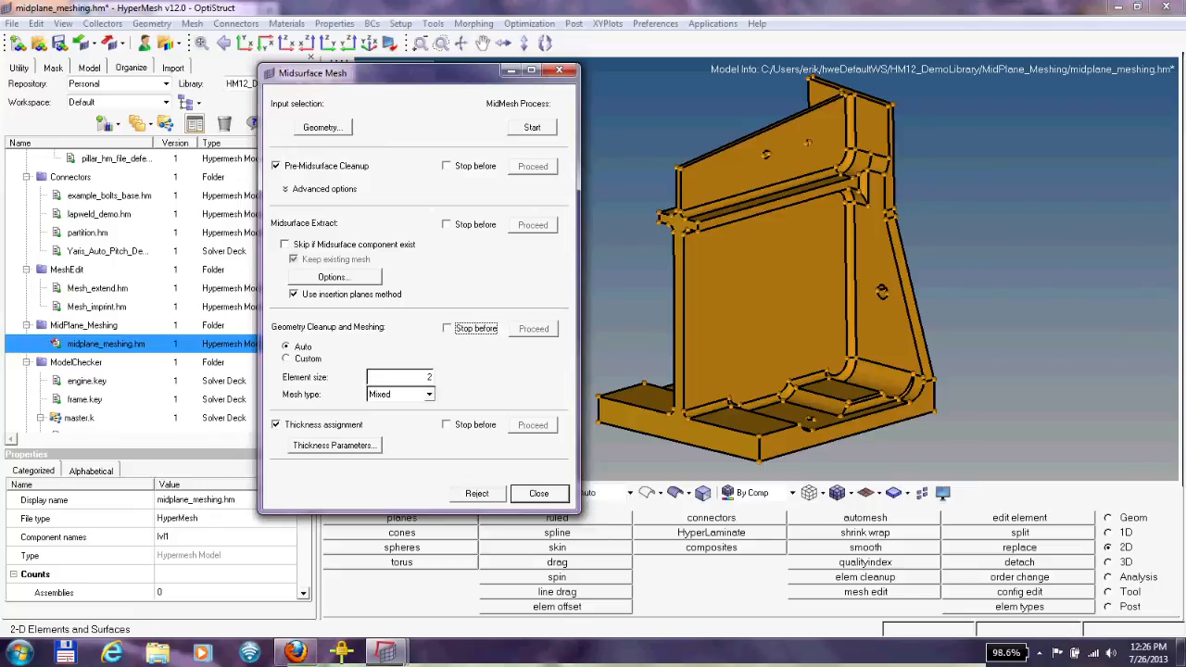
left_click(293, 293)
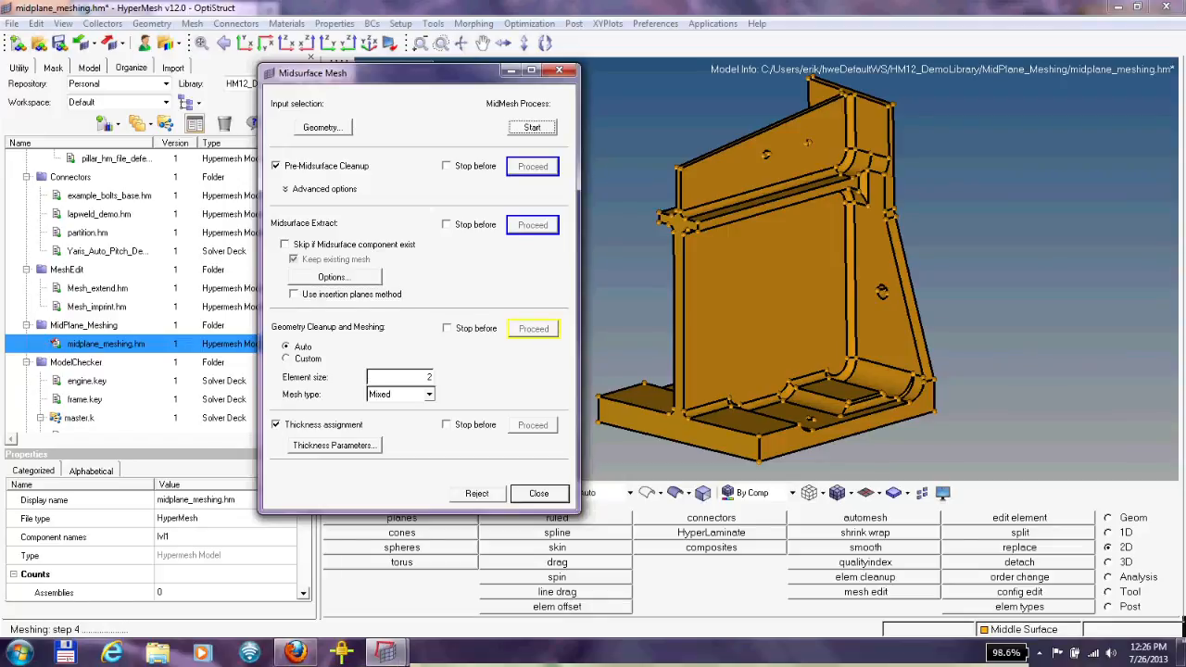
- Let the process finish and hide the dialog to inspect the bracket's thickness contour mesh
left_click(533, 328)
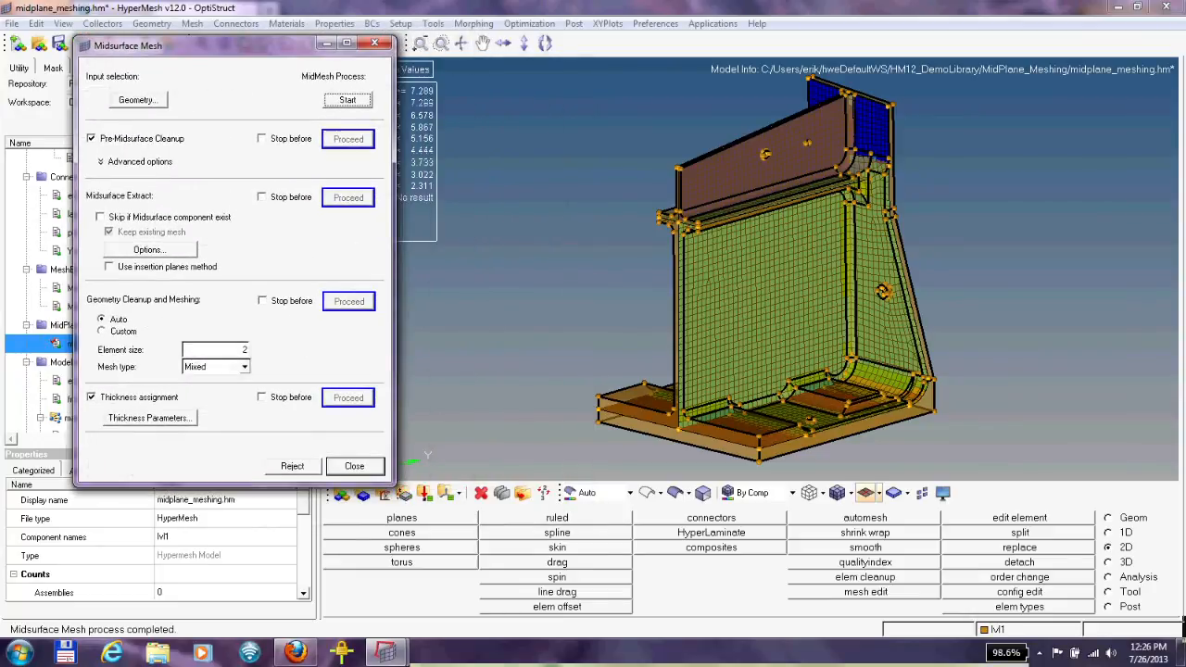
left_click(356, 467)
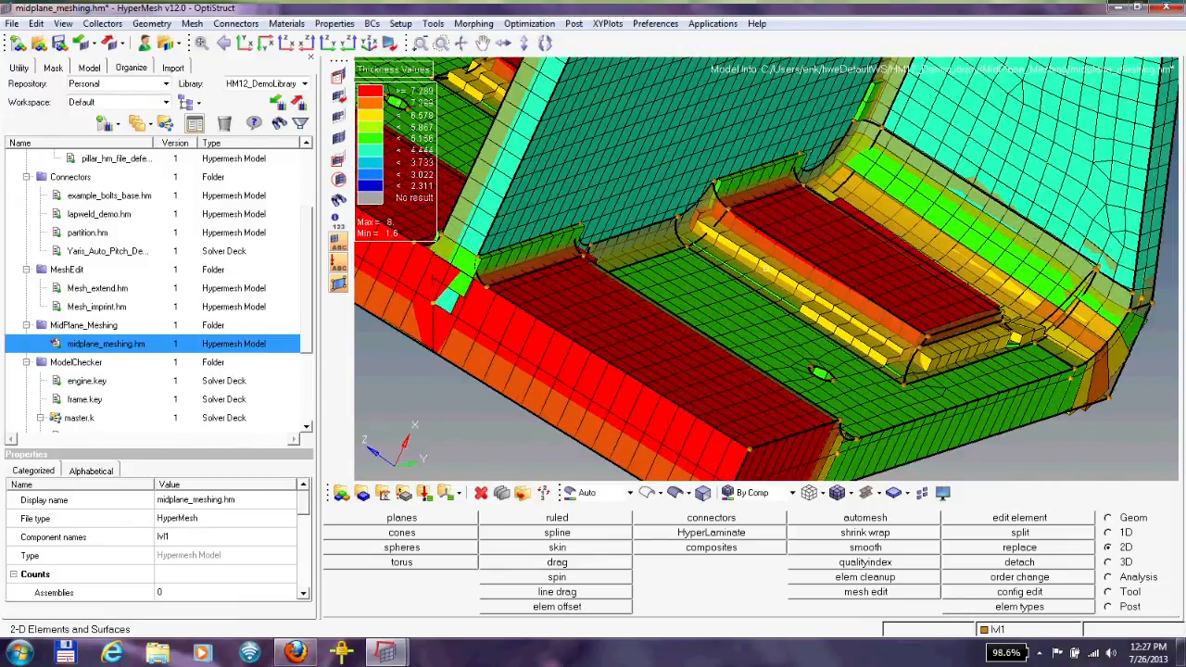
- Switch the element display to 3D Element Representation to show shell thickness
left_click(830, 493)
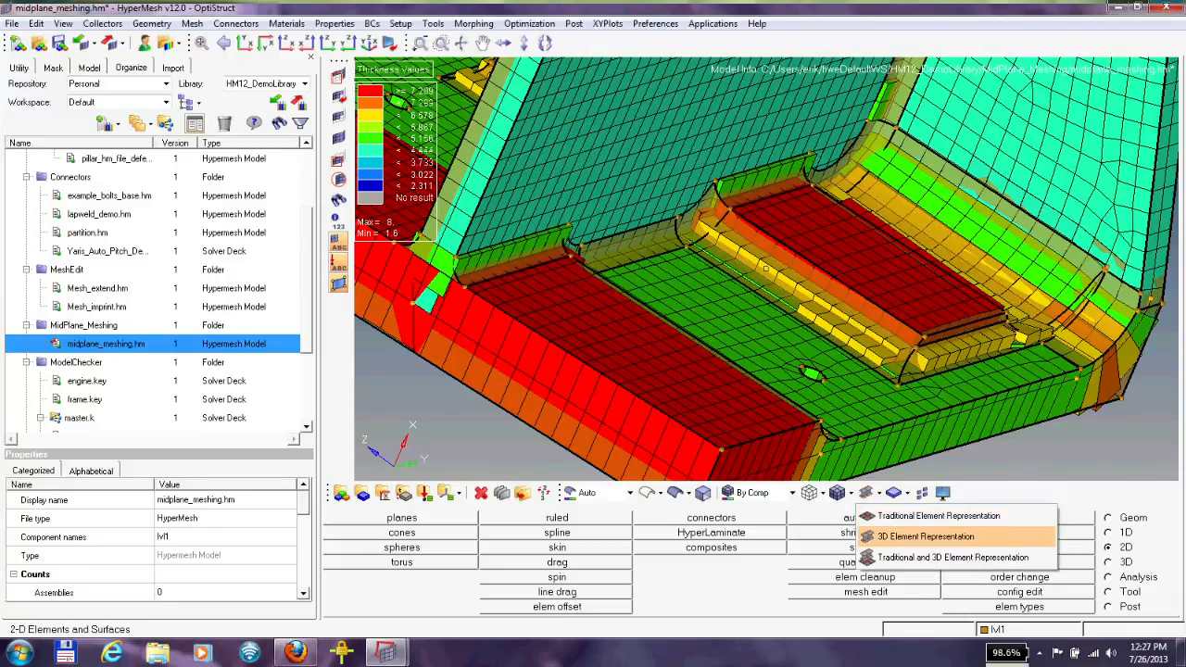
left_click(923, 538)
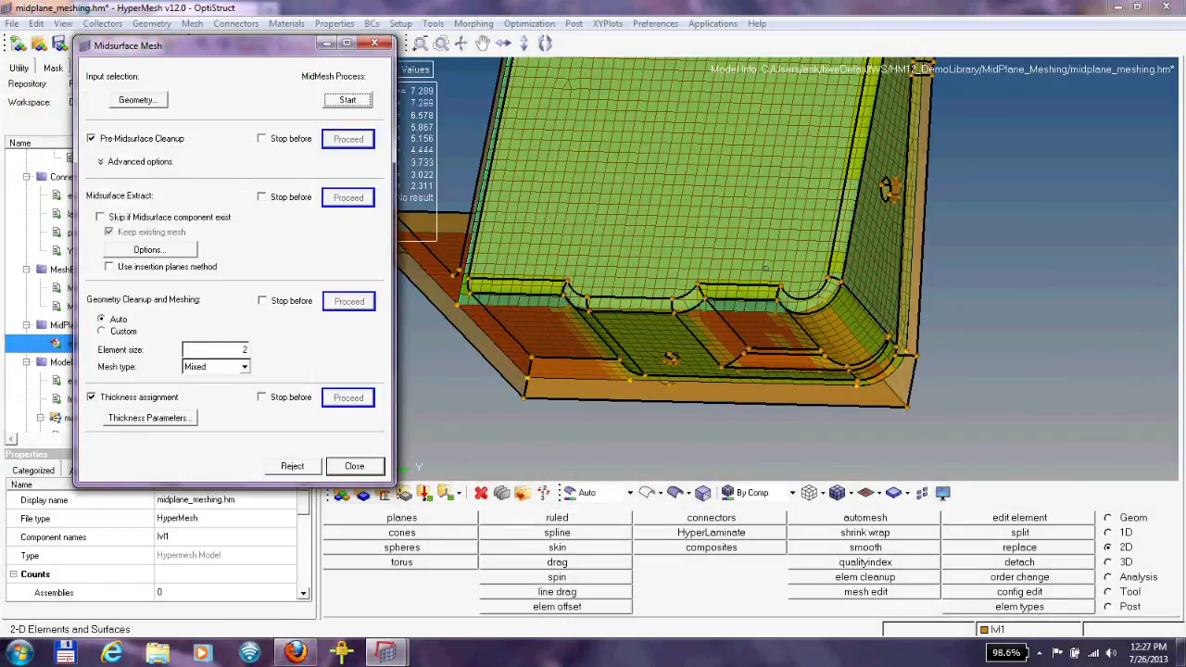
- Reject the generated midsurface mesh and enable the insertion planes extraction method for the rerun
left_click(293, 467)
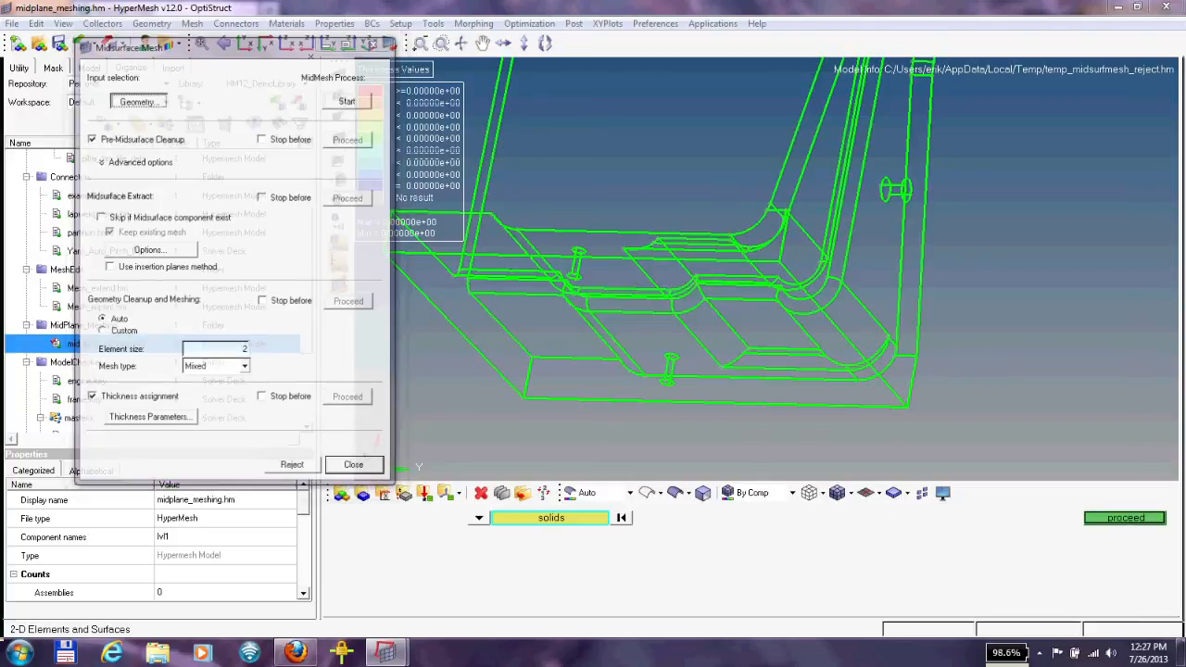
left_click(354, 463)
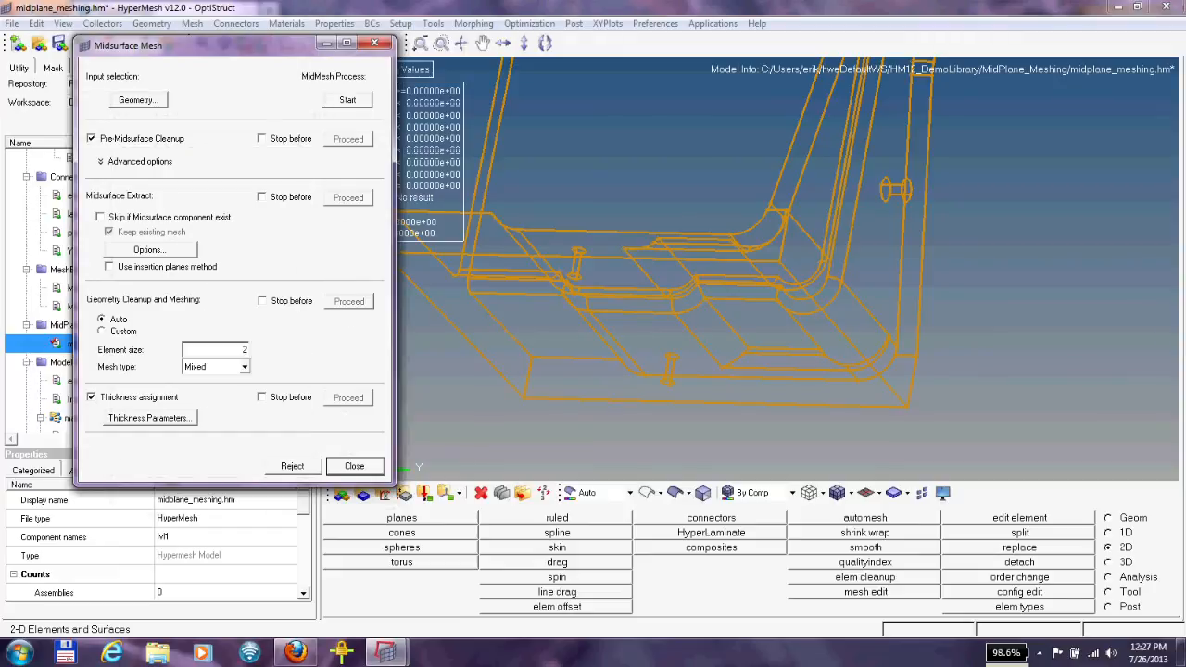
left_click(110, 266)
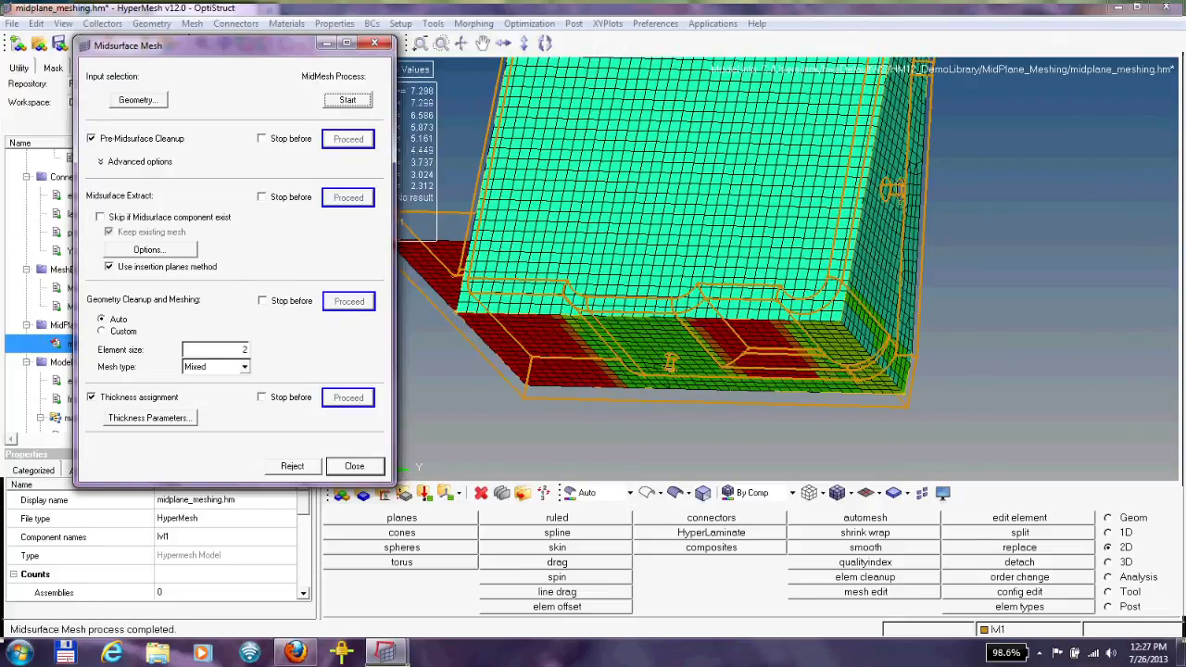
- Close the Midsurface Mesh dialog and rotate the bracket to view its base
left_click(356, 467)
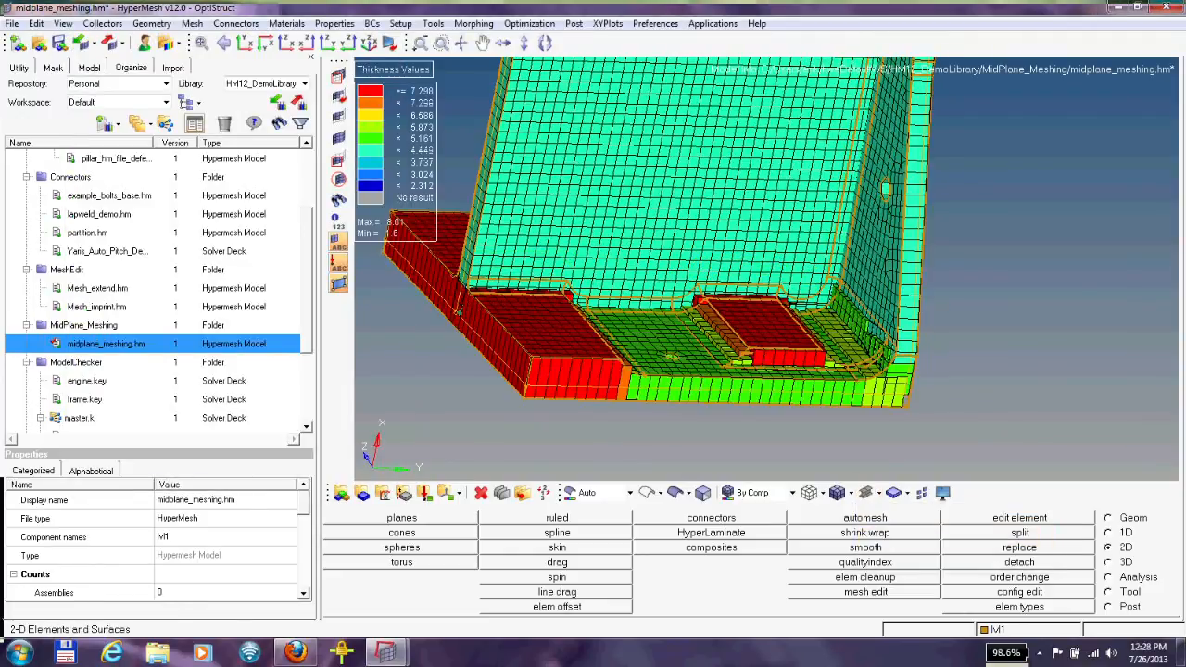
left_click_drag(667, 278, 695, 371)
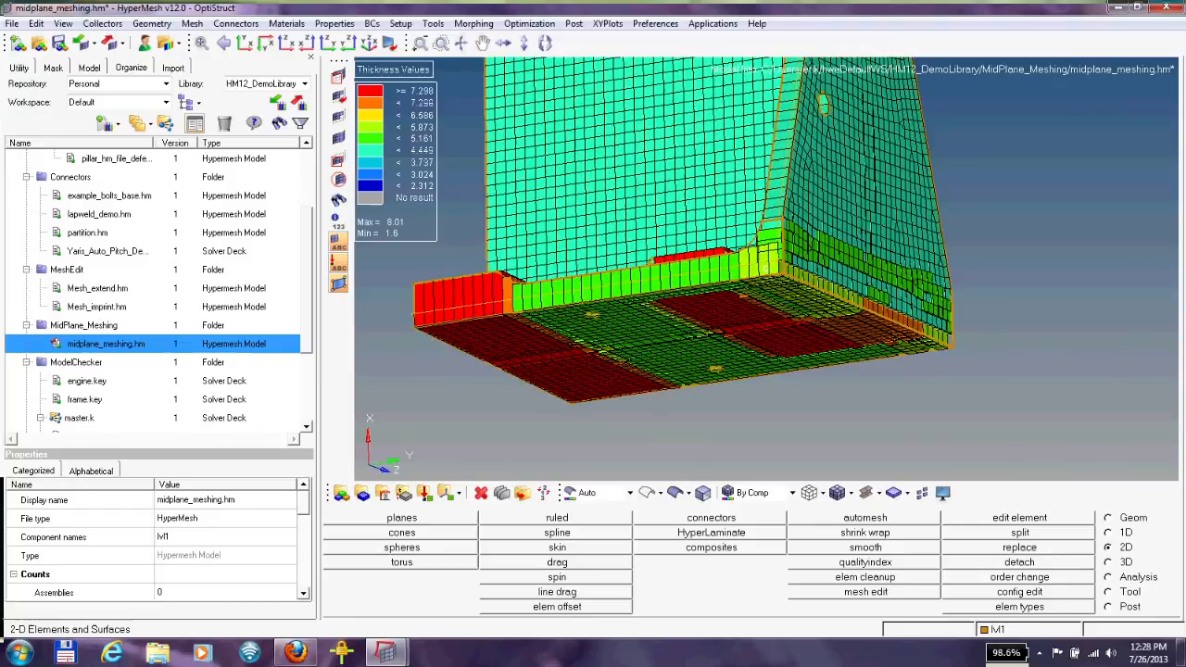